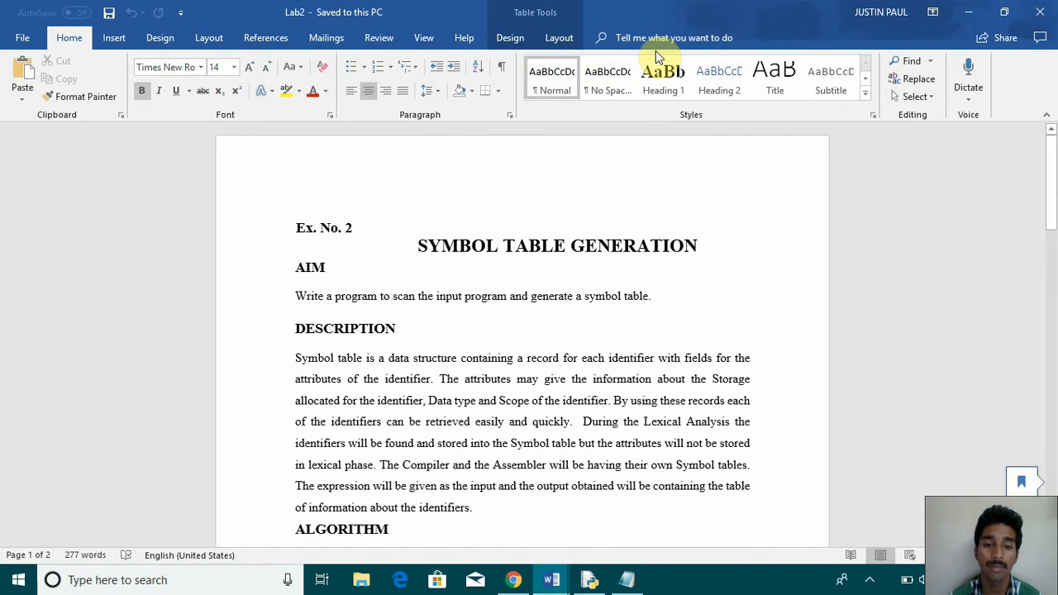
# - Read through the Lab2 document from the aim and algorithm down to the sample output table and questions
pyautogui.click(114, 37)
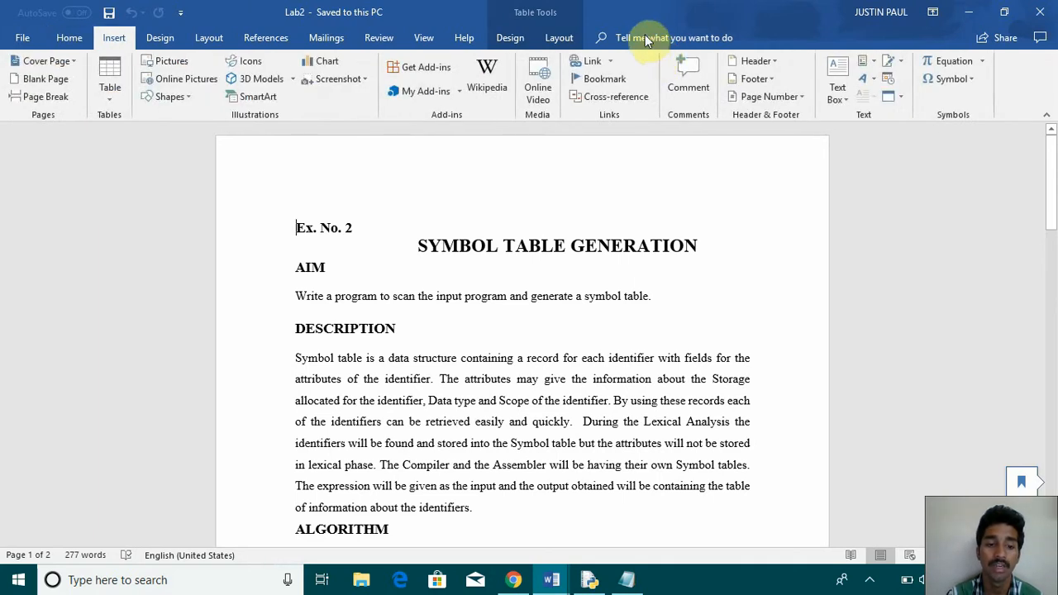
pyautogui.click(509, 36)
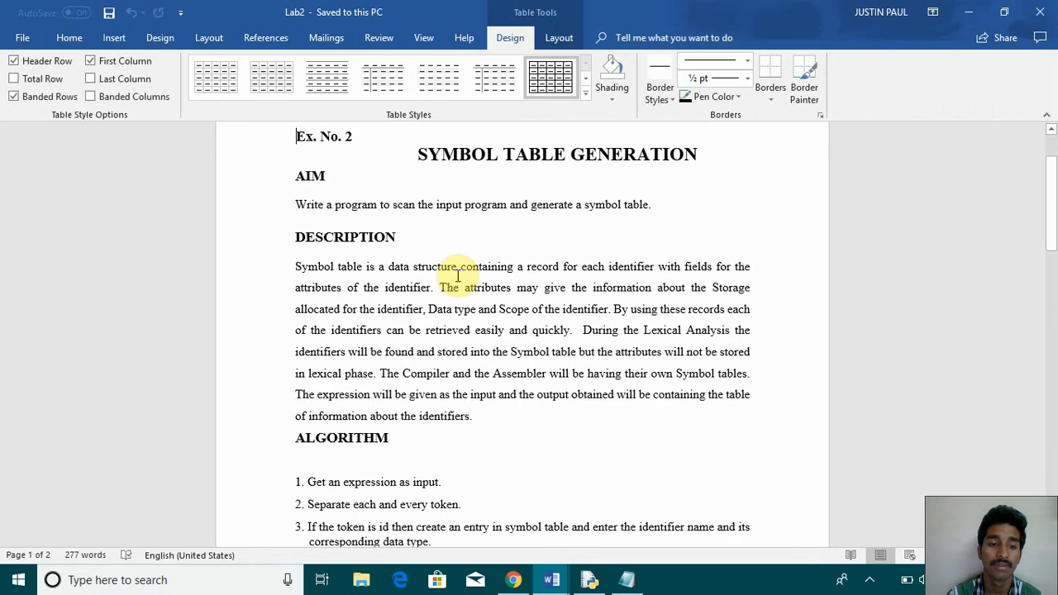
pyautogui.scroll(-3)
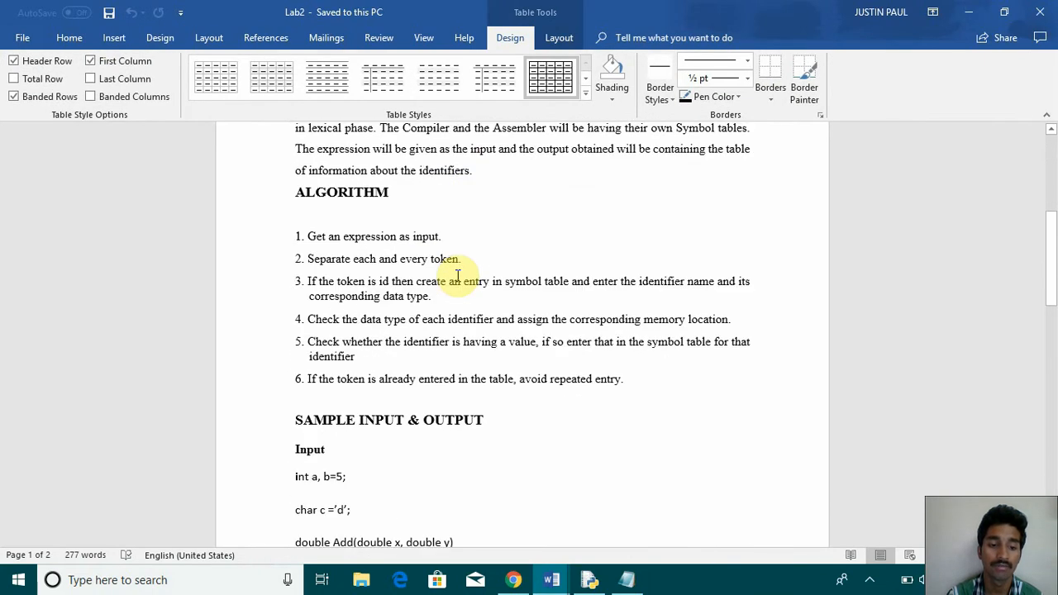
pyautogui.scroll(-3)
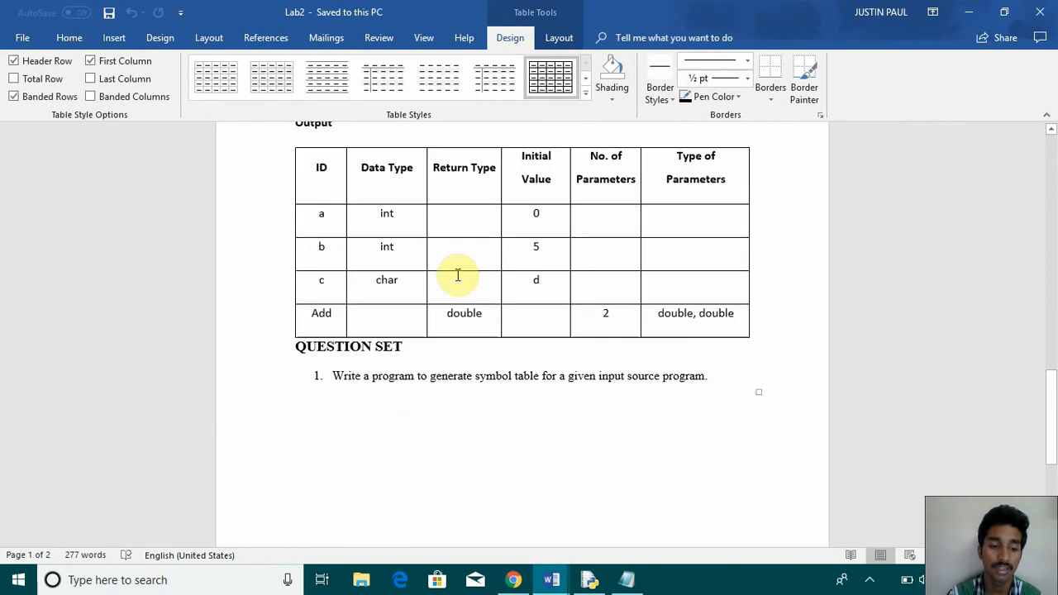
pyautogui.scroll(-3)
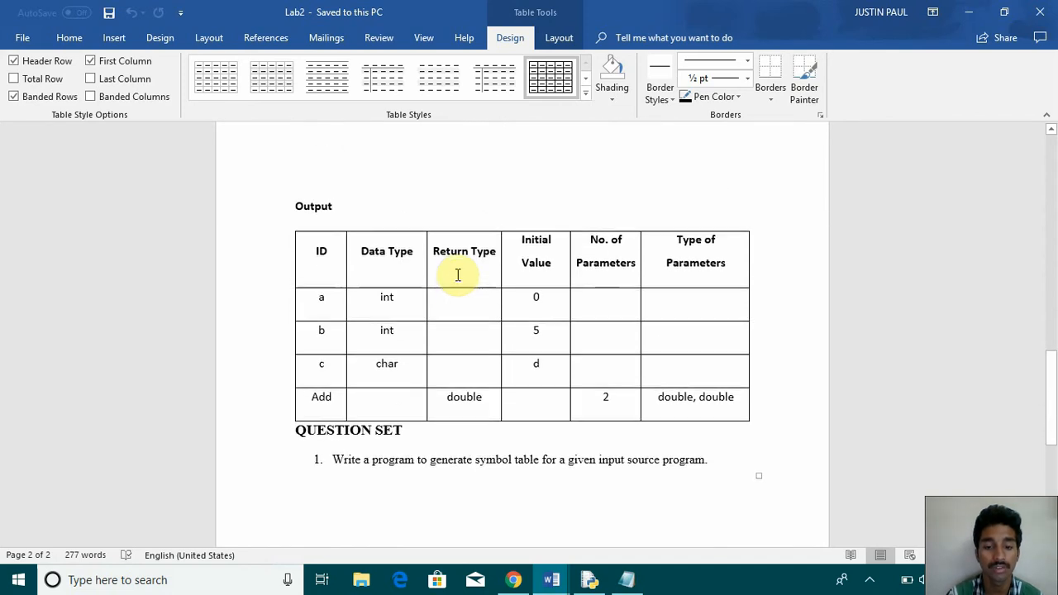
pyautogui.scroll(3)
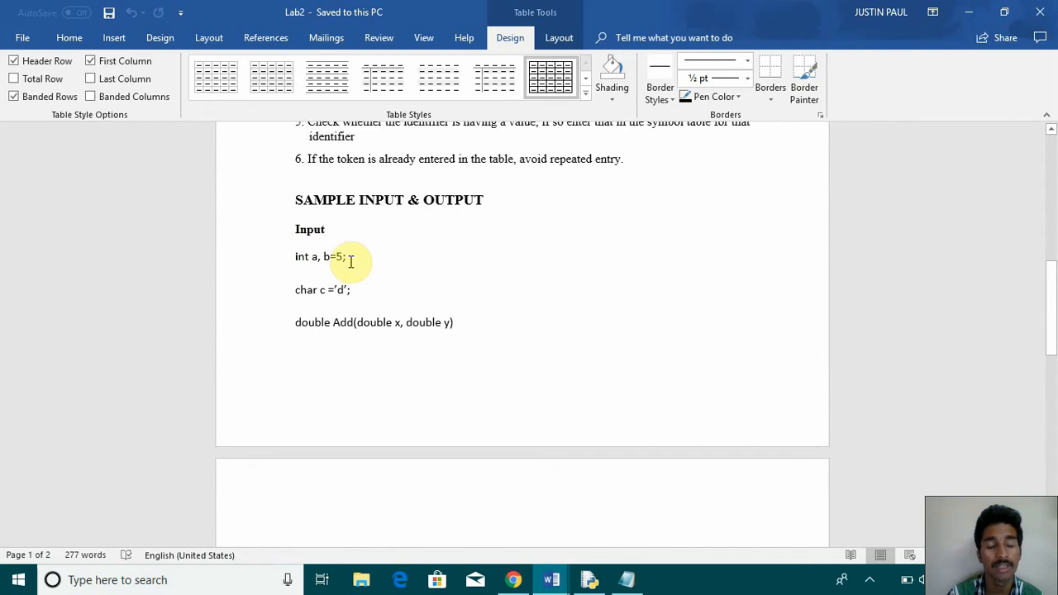
pyautogui.scroll(-3)
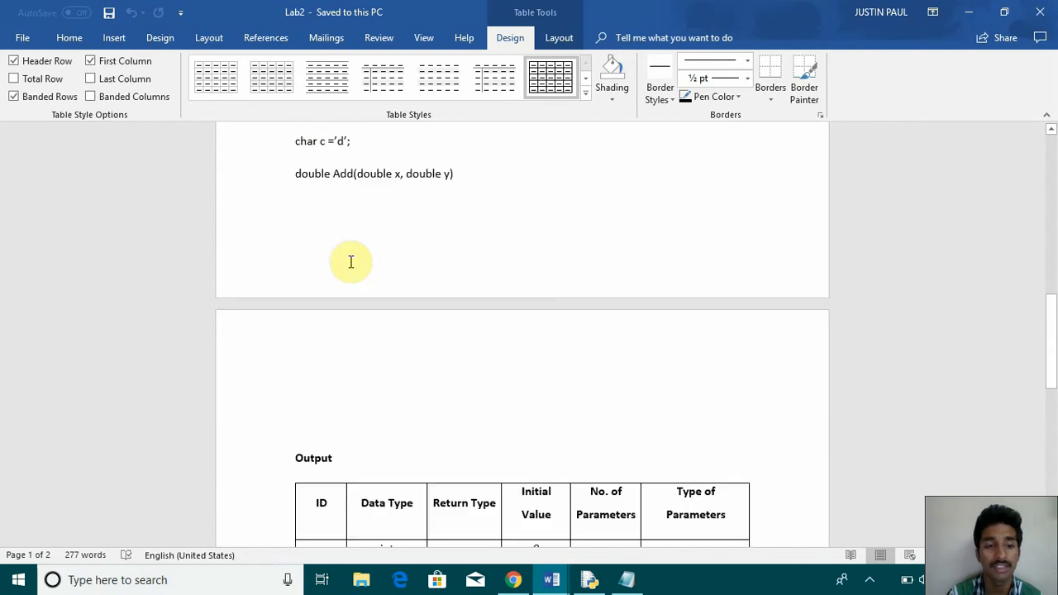
pyautogui.scroll(-3)
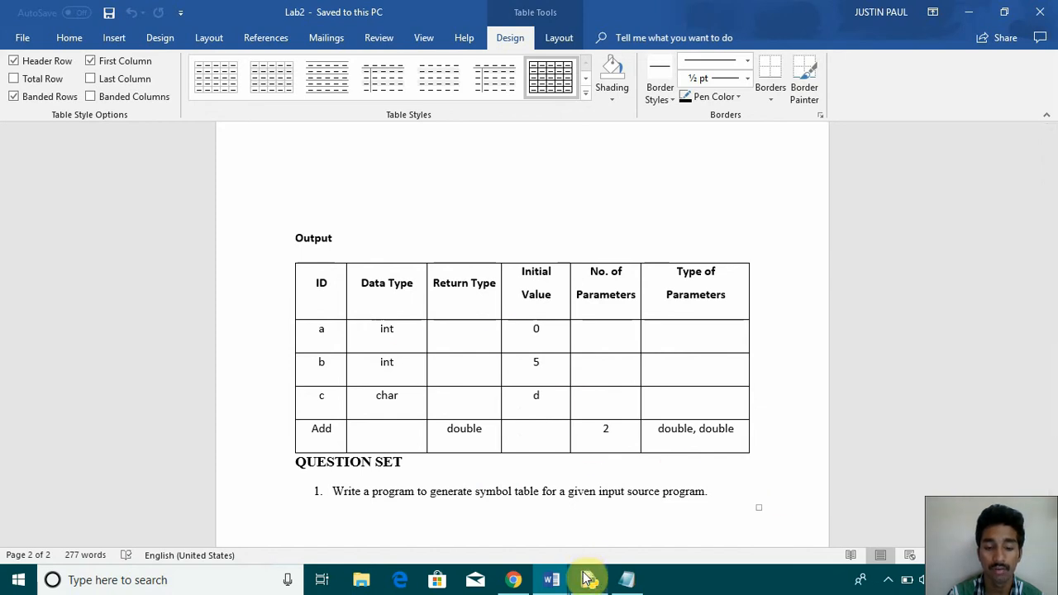
# - Switch to the exp2.py editor window in IDLE to review the script from the top
pyautogui.click(589, 579)
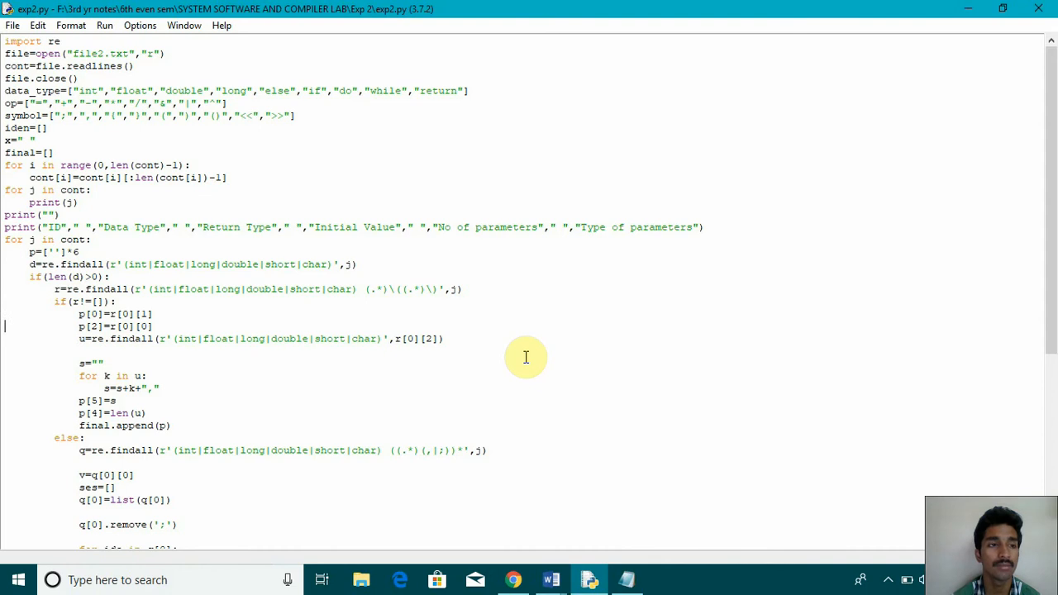
pyautogui.moveTo(628, 439)
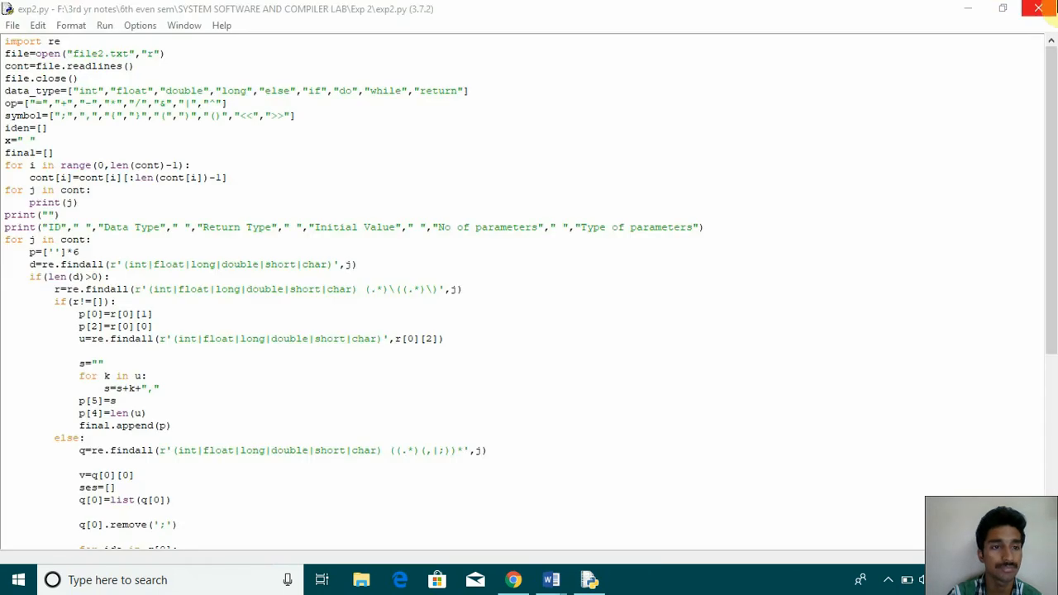
pyautogui.moveTo(544, 109)
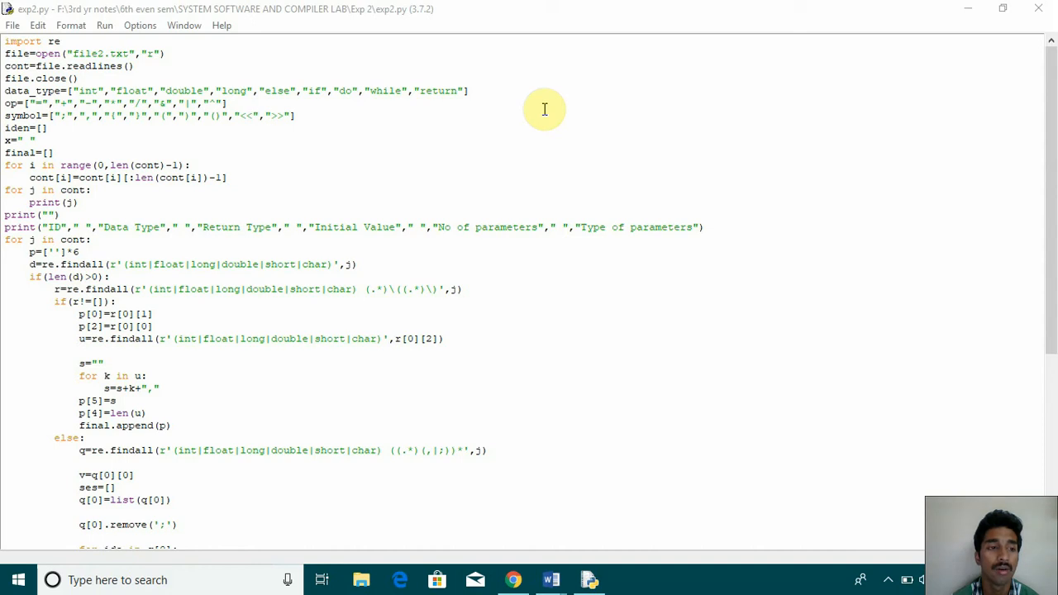
pyautogui.scroll(-3)
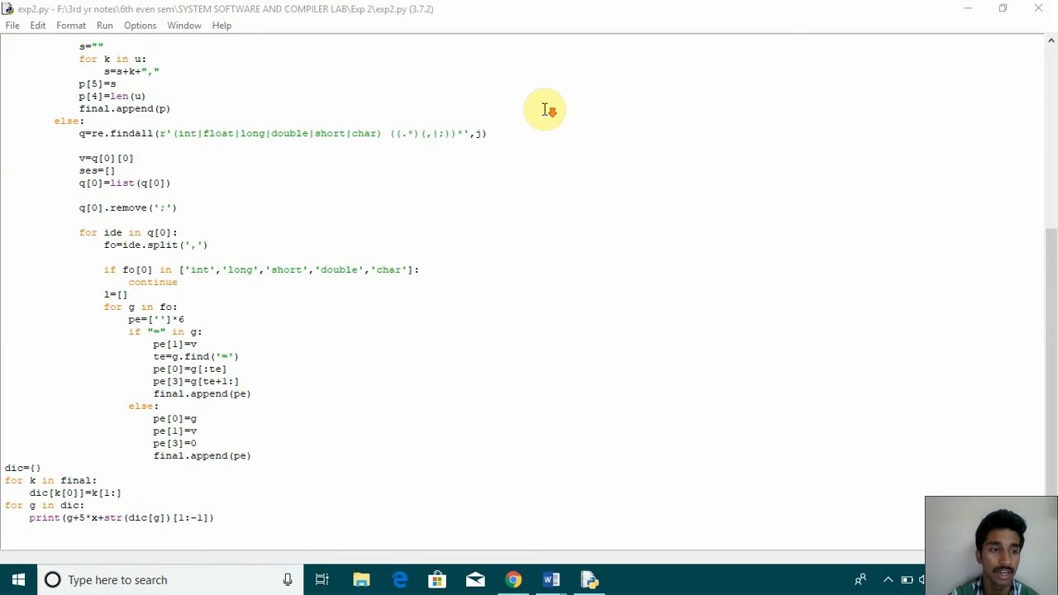
pyautogui.scroll(3)
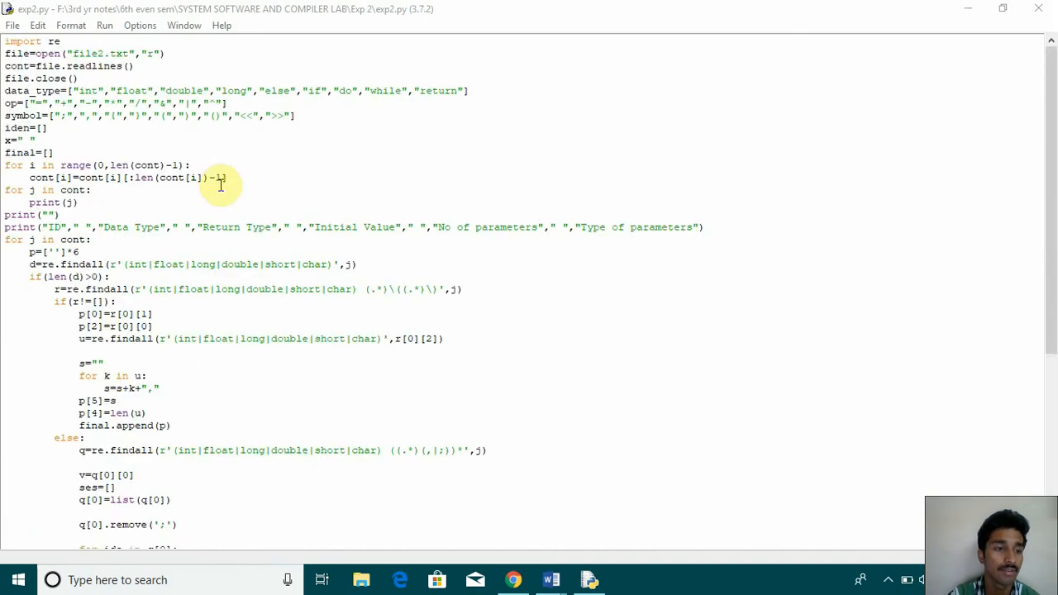
pyautogui.moveTo(116, 227)
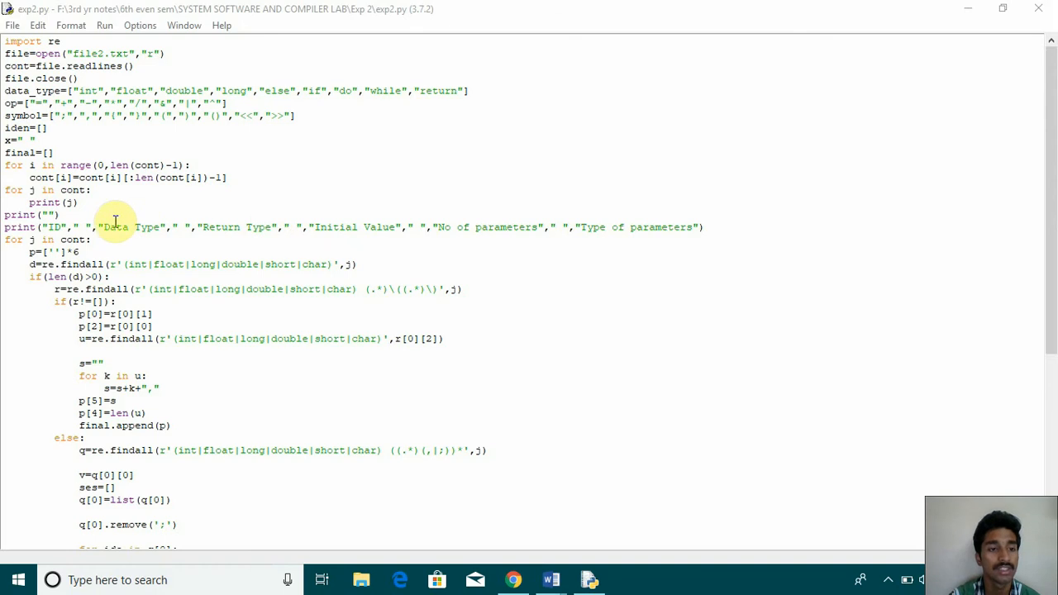
pyautogui.moveTo(499, 213)
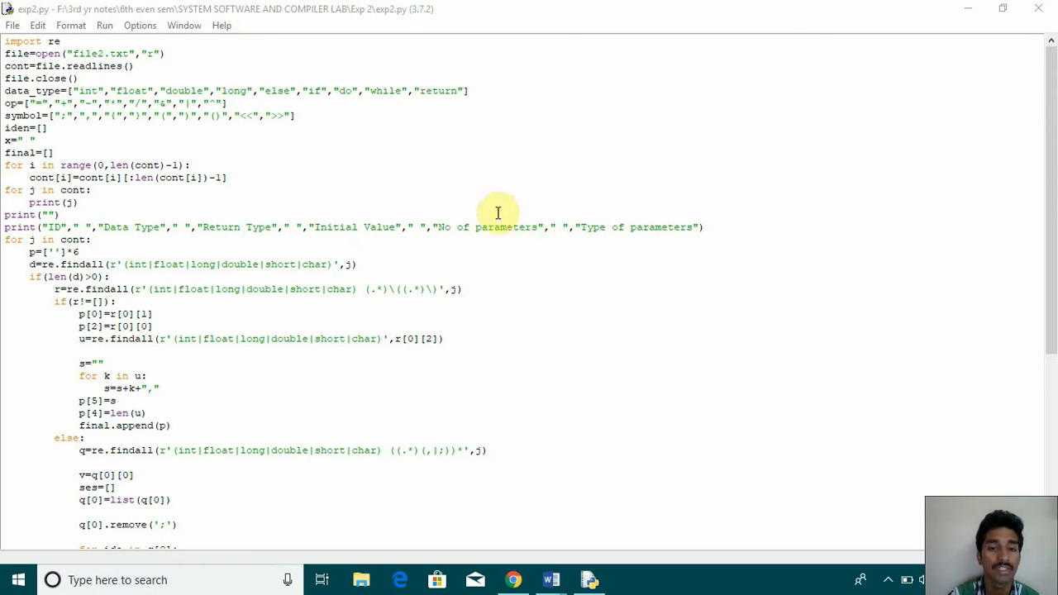
pyautogui.moveTo(506, 246)
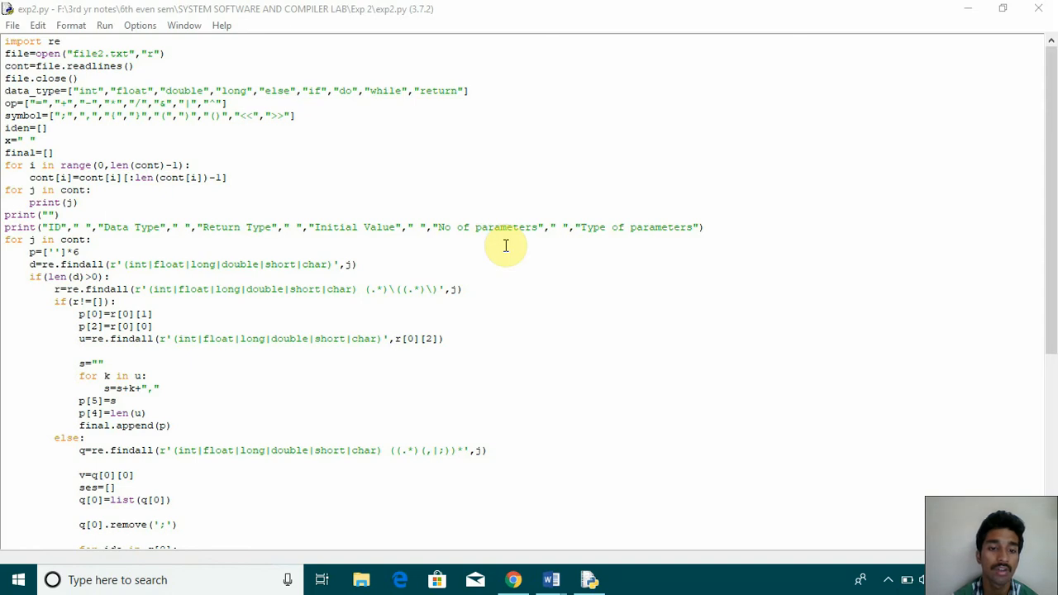
pyautogui.moveTo(334, 295)
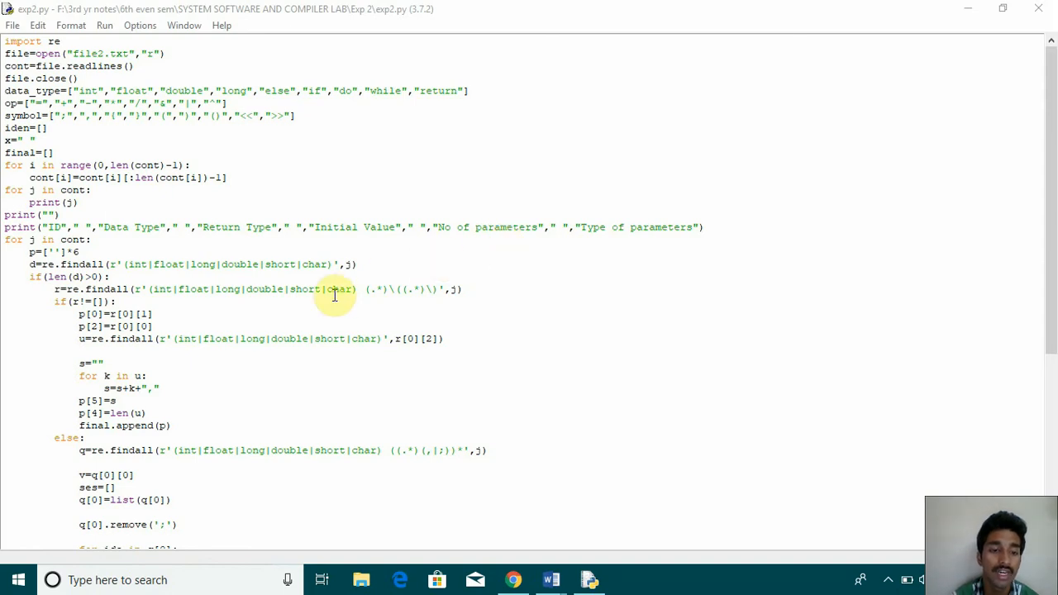
pyautogui.moveTo(384, 284)
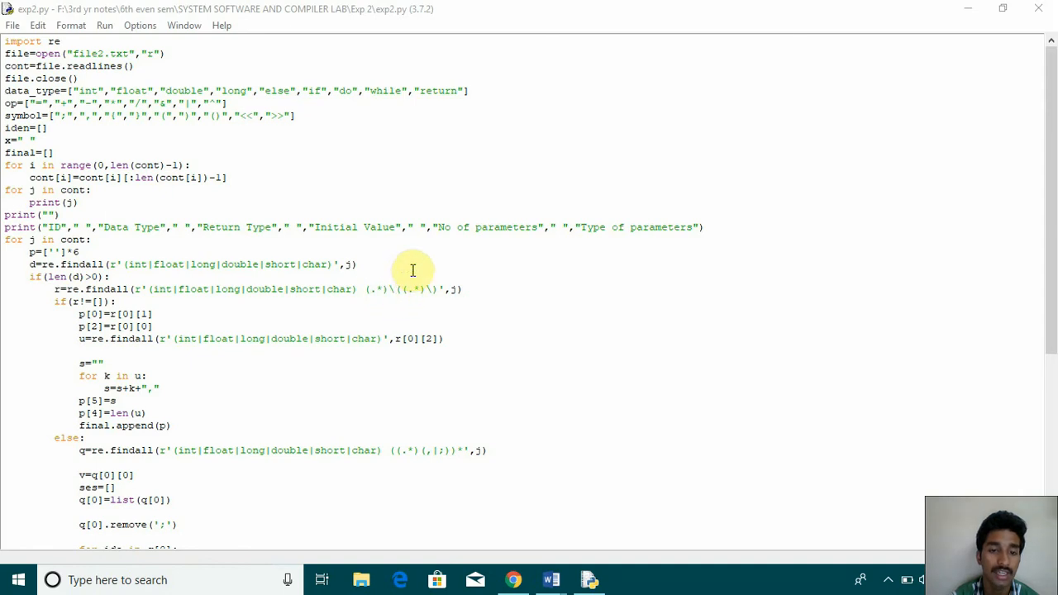
pyautogui.moveTo(457, 293)
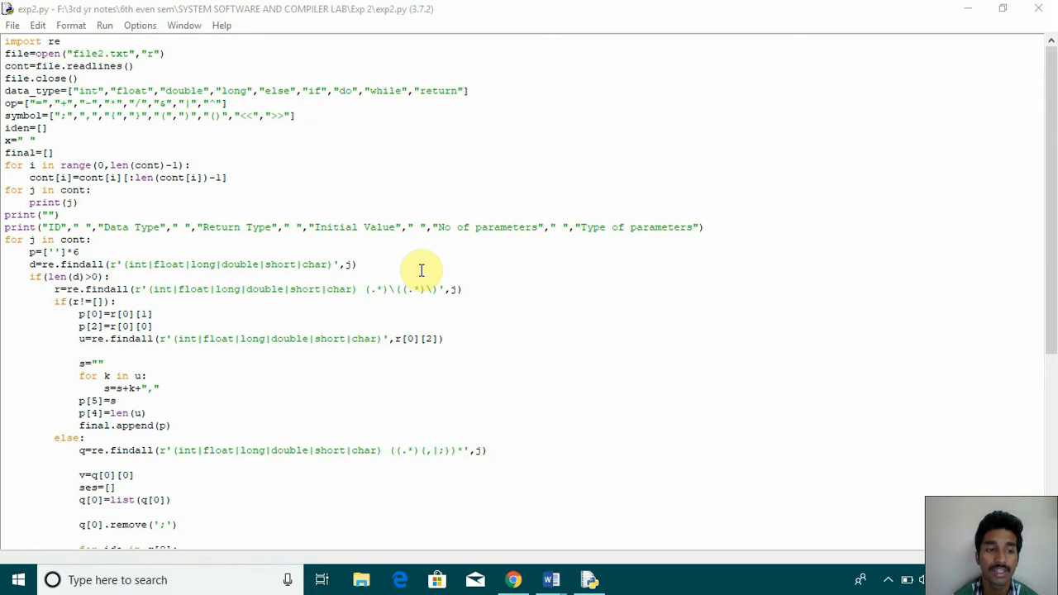
pyautogui.scroll(-3)
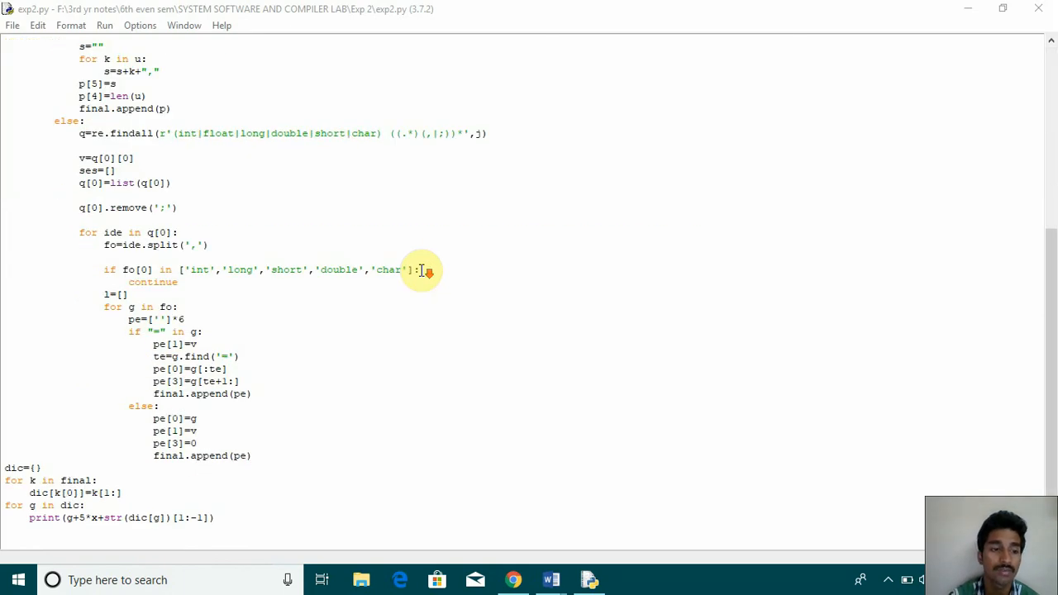
pyautogui.scroll(3)
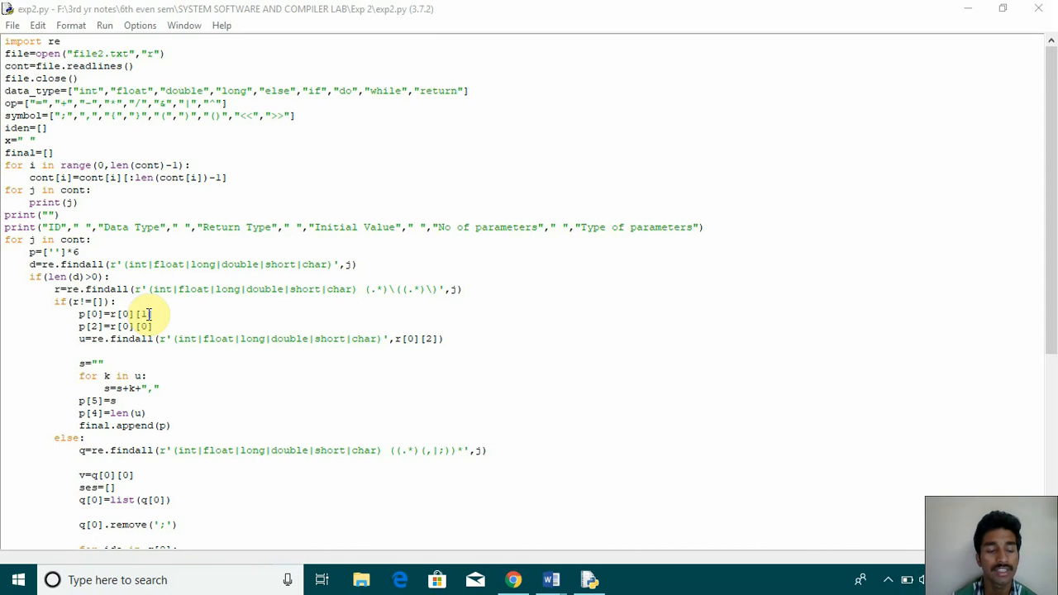
pyautogui.moveTo(503, 539)
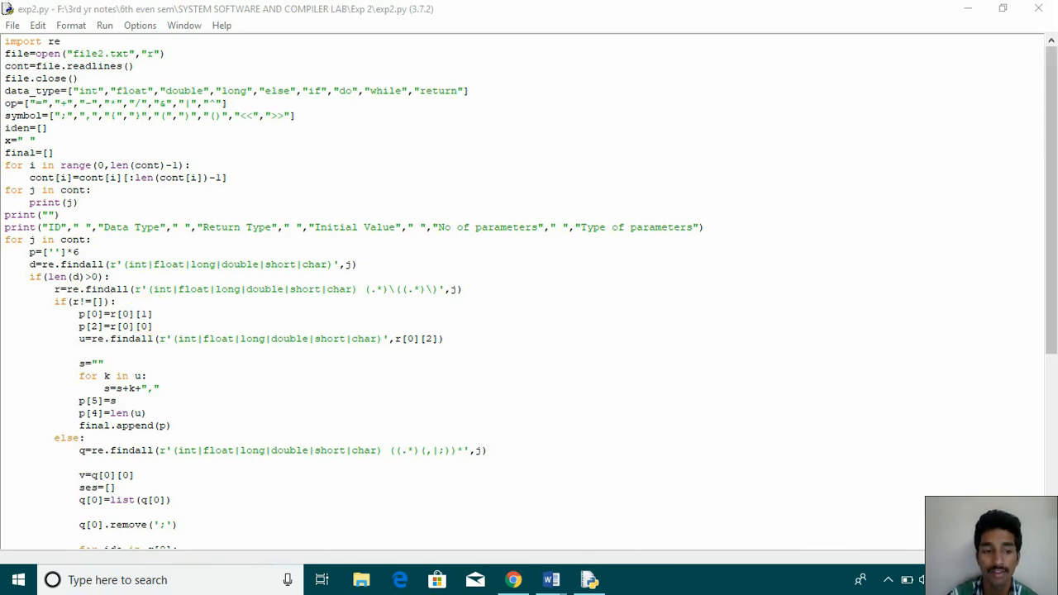
pyautogui.scroll(-3)
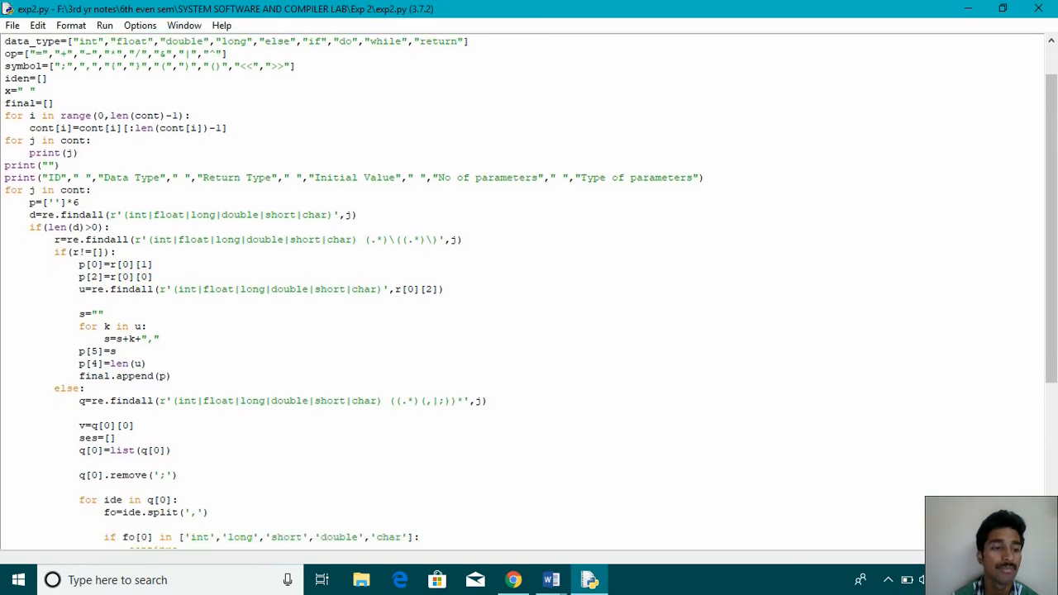
pyautogui.scroll(-3)
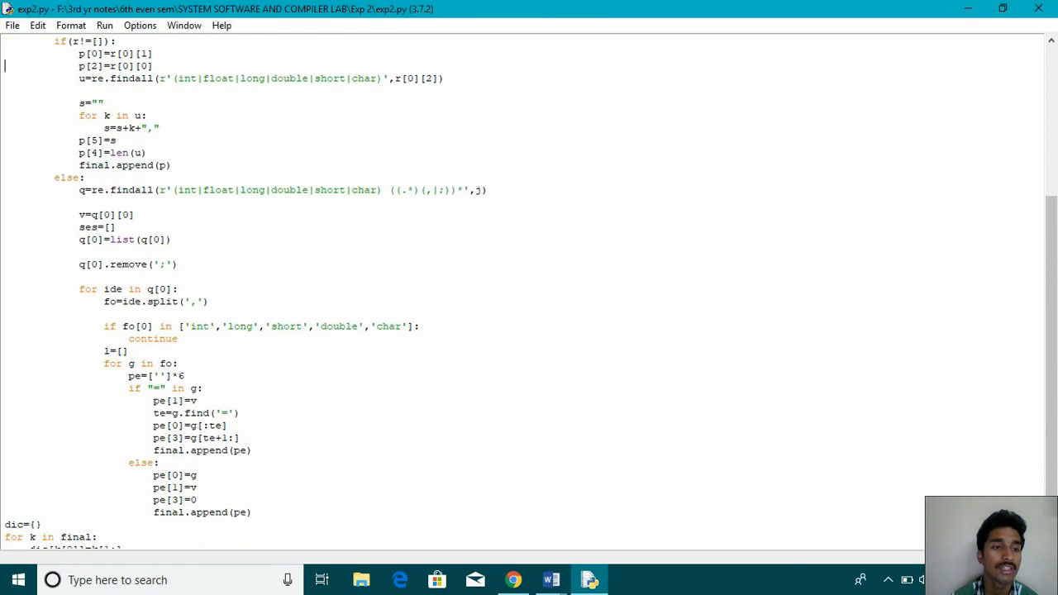
pyautogui.scroll(-3)
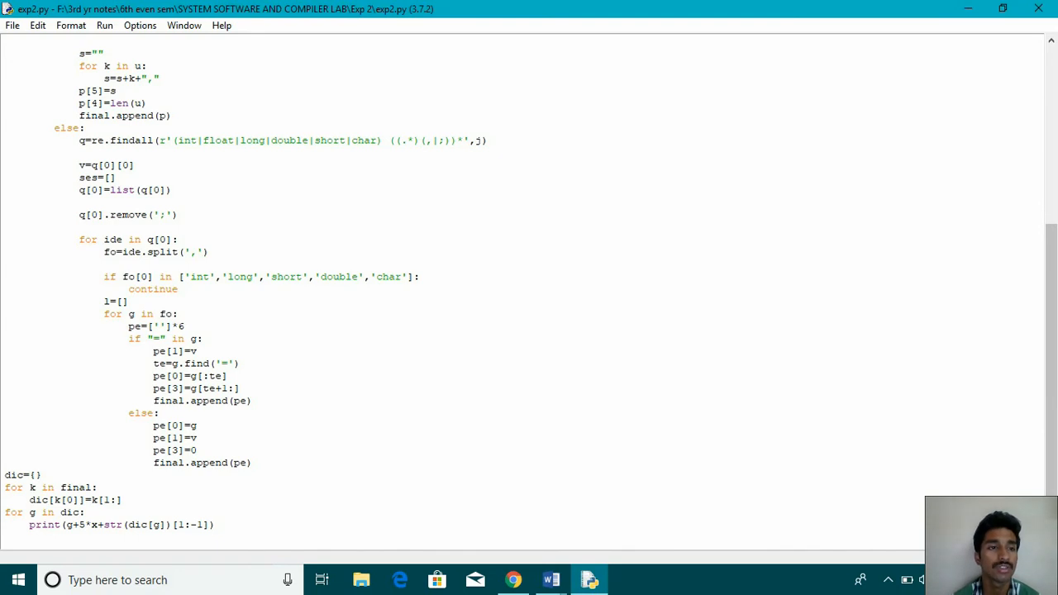
pyautogui.moveTo(348, 168)
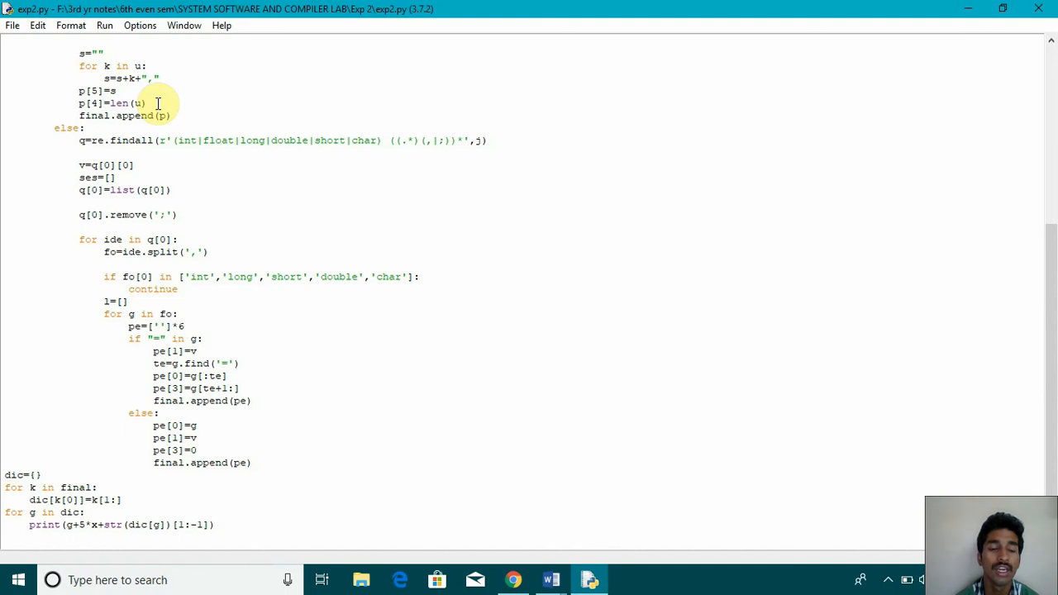
pyautogui.moveTo(3, 188)
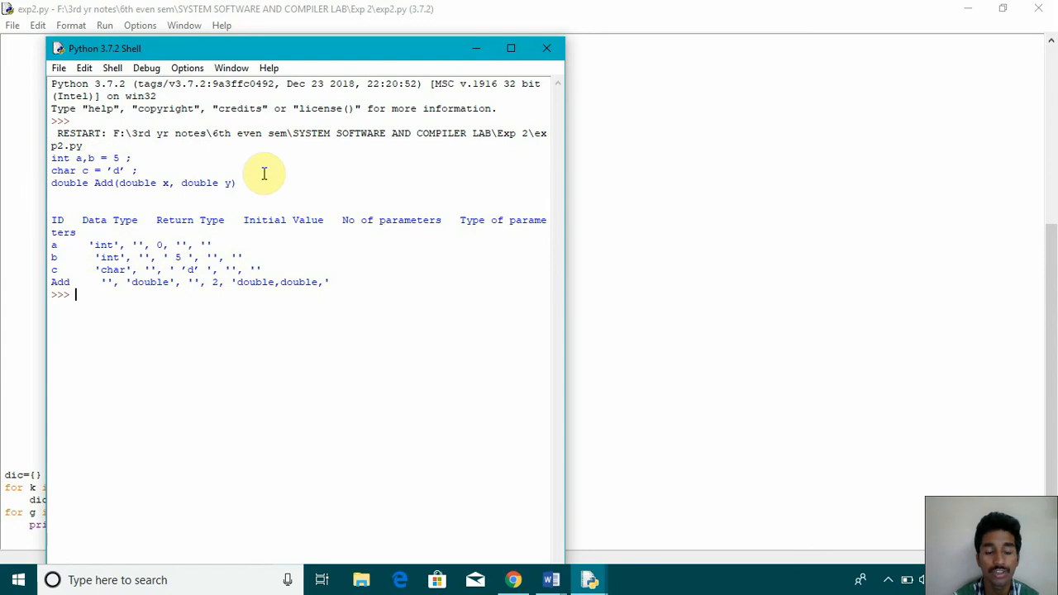
pyautogui.moveTo(409, 122)
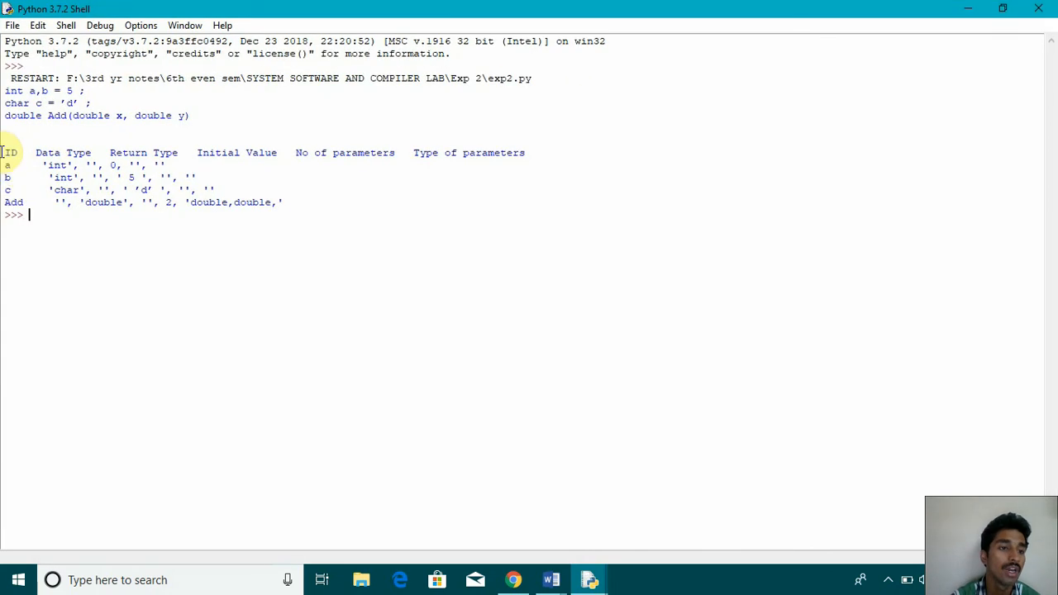
pyautogui.moveTo(327, 198)
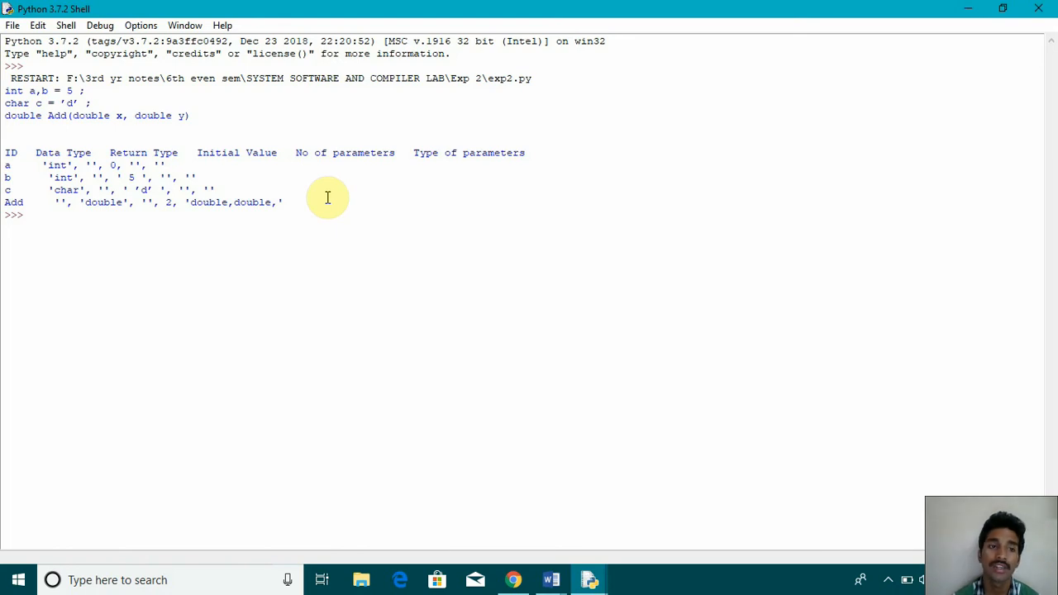
# - Review the shell's printed symbol table listing a, b, c and Add with types and parameters
pyautogui.click(30, 215)
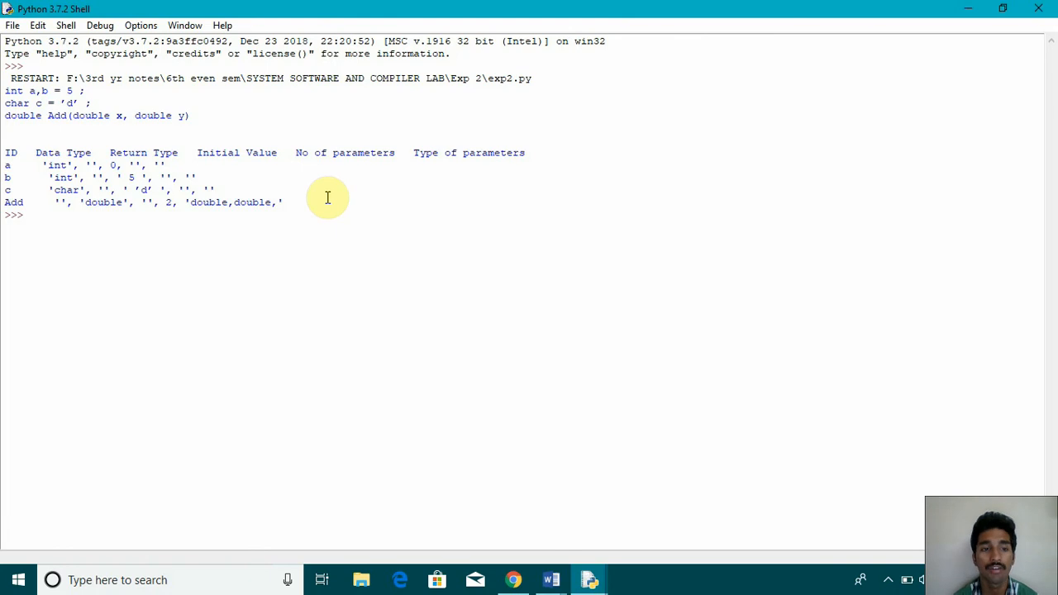
pyautogui.click(30, 215)
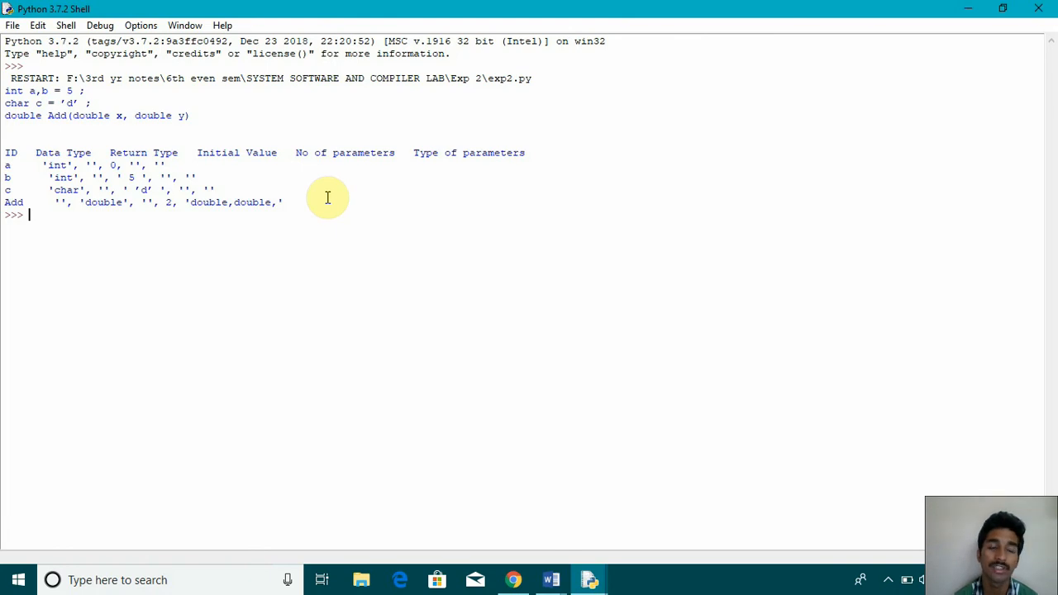